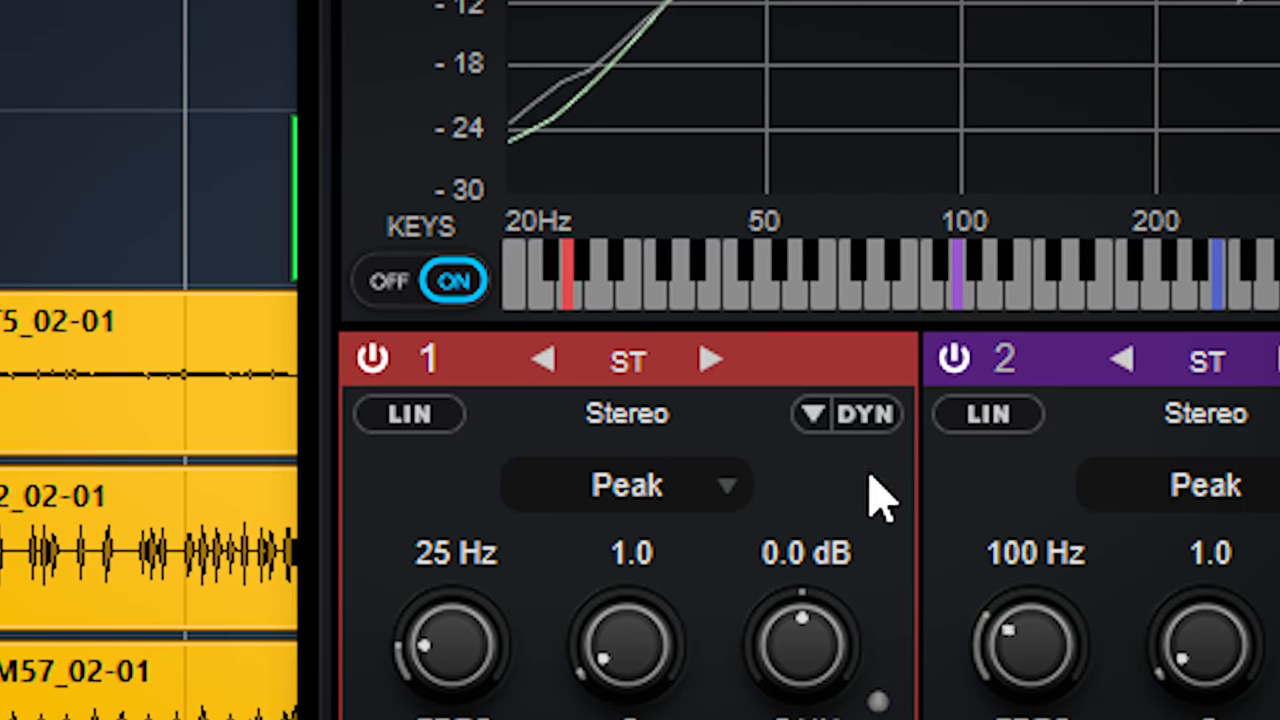
Cycle band 1's processing from stereo to Mid/Side, then Left/Right, via the header arrows
{"action": "left_click", "coordinate": [626, 360]}
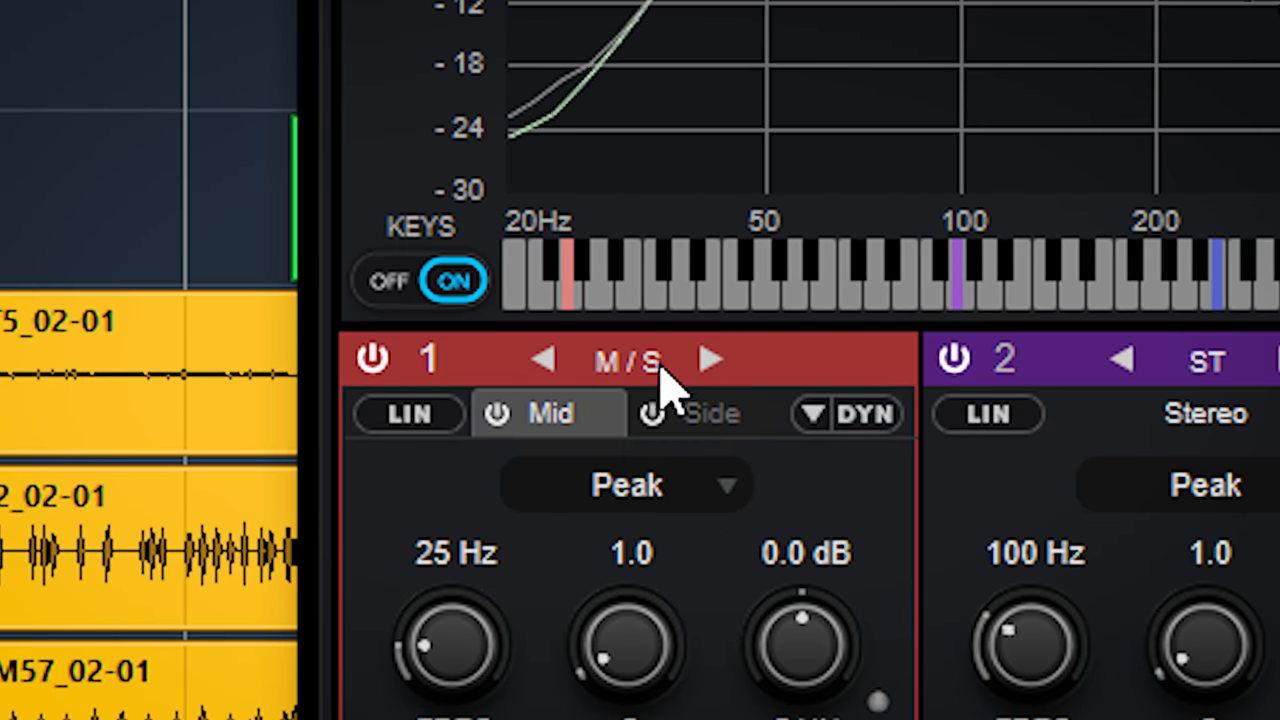
{"action": "left_click", "coordinate": [712, 360]}
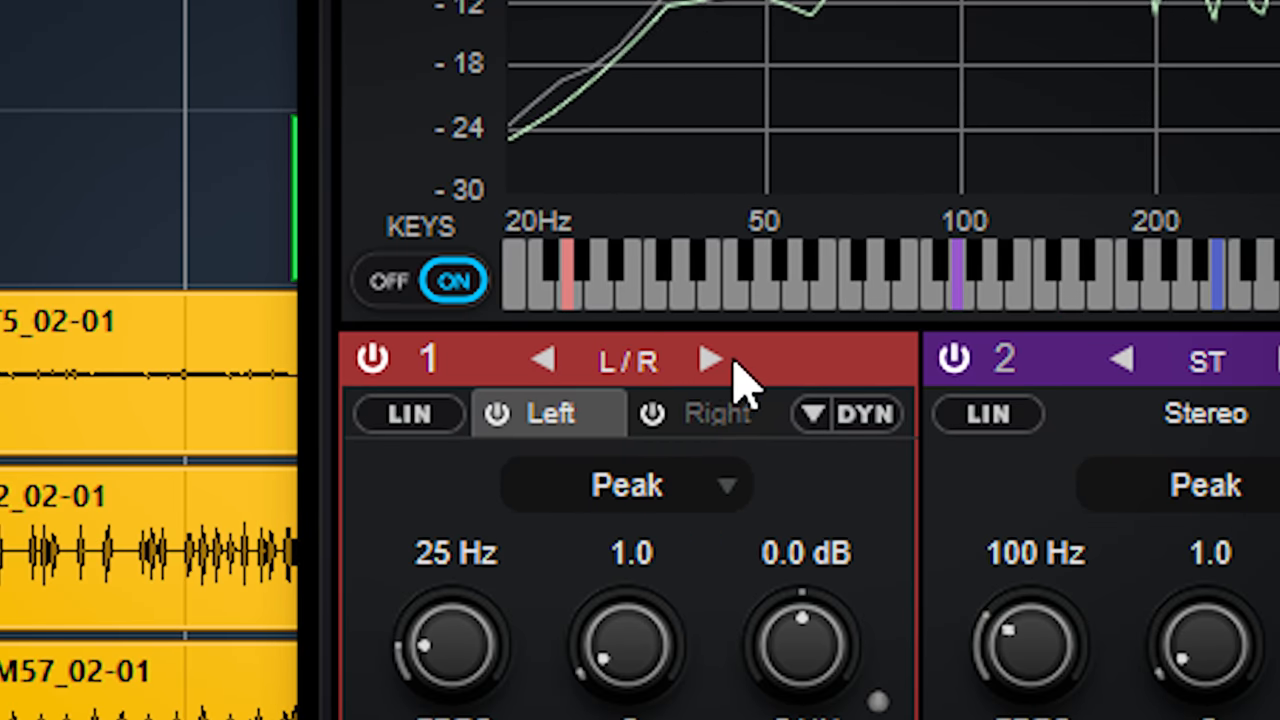
{"action": "double_click", "coordinate": [628, 360]}
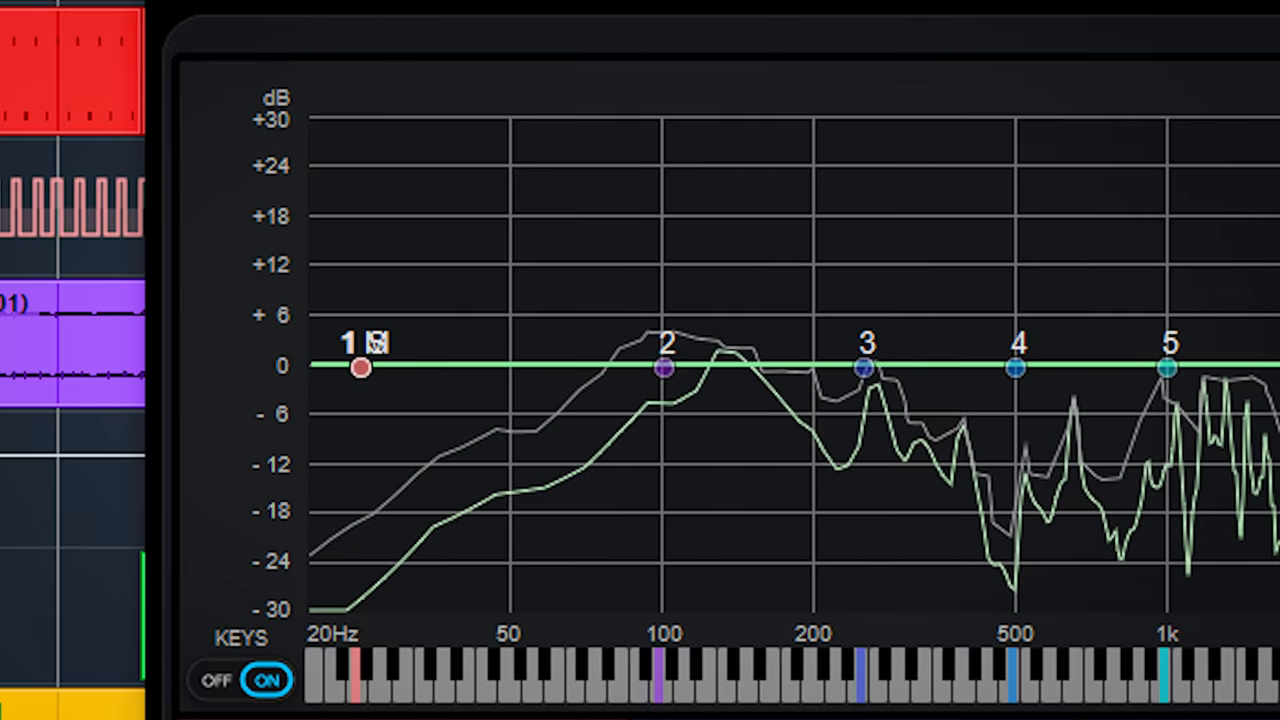
Boost band 1's Mid at low frequencies and give the Side a narrower cut near 43 Hz
{"action": "left_click_drag", "start_coordinate": [360, 368], "coordinate": [376, 276]}
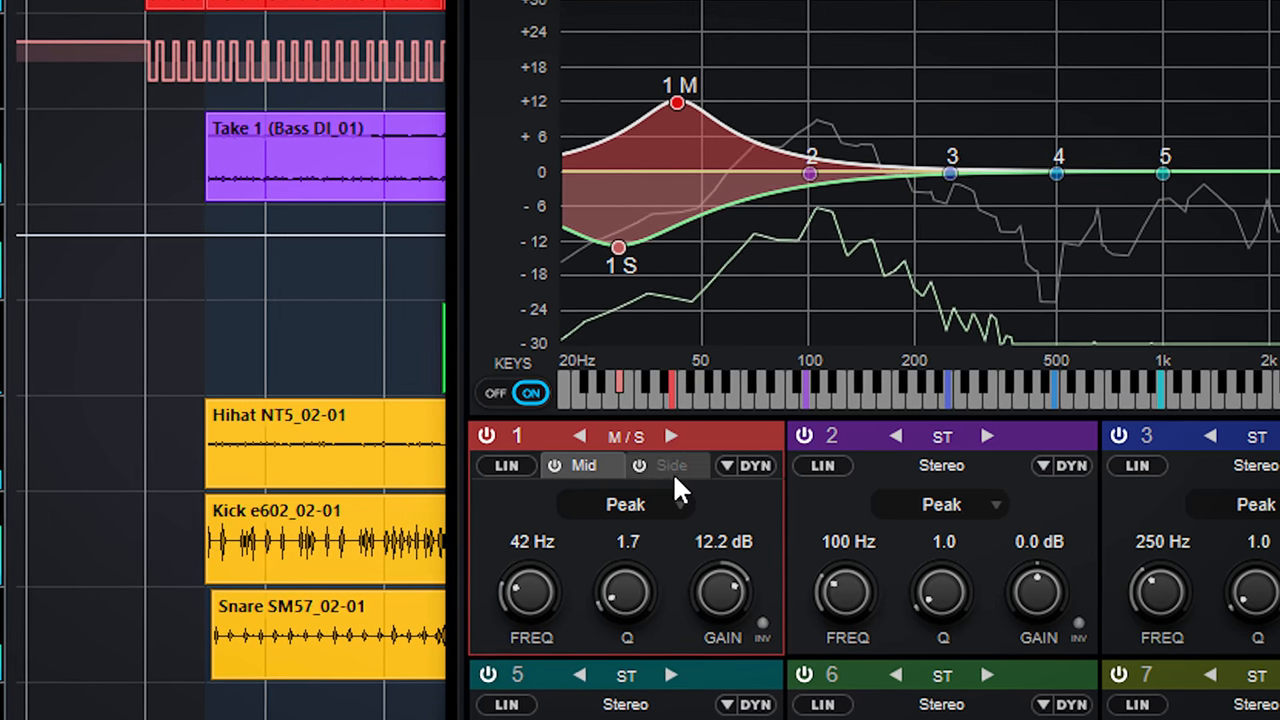
{"action": "left_click", "coordinate": [672, 466]}
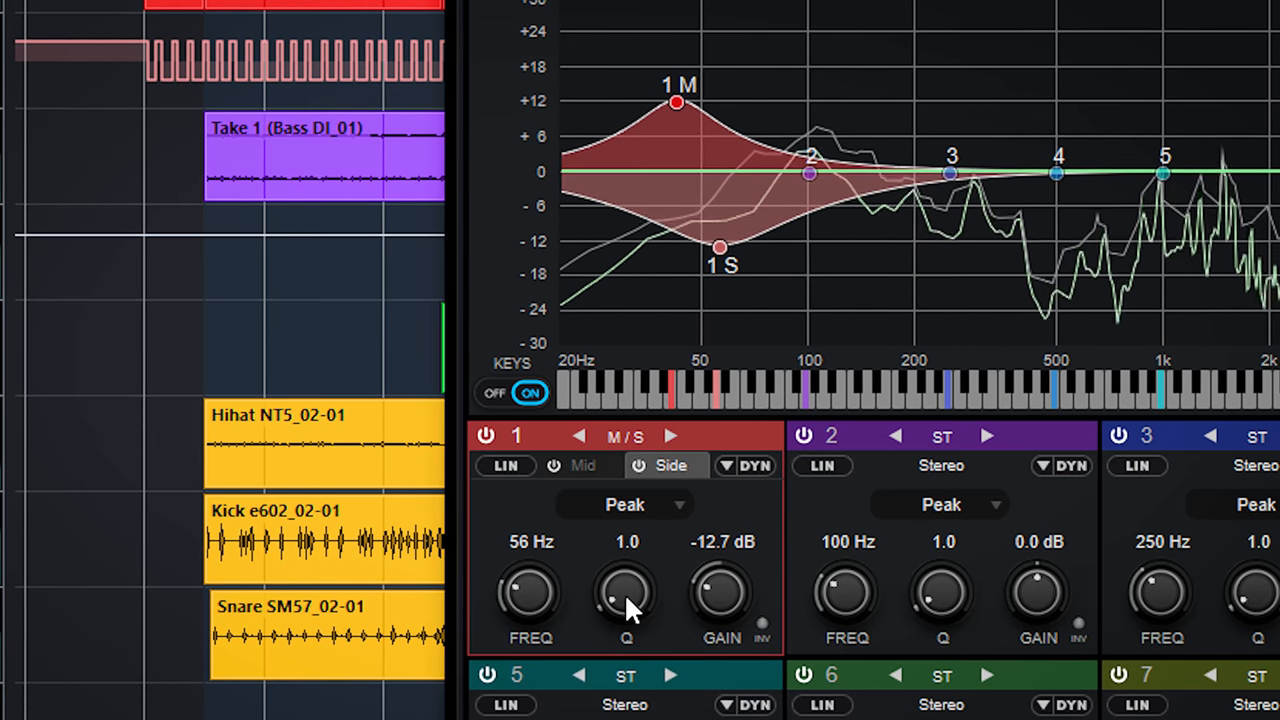
{"action": "left_click_drag", "start_coordinate": [628, 596], "coordinate": [628, 570]}
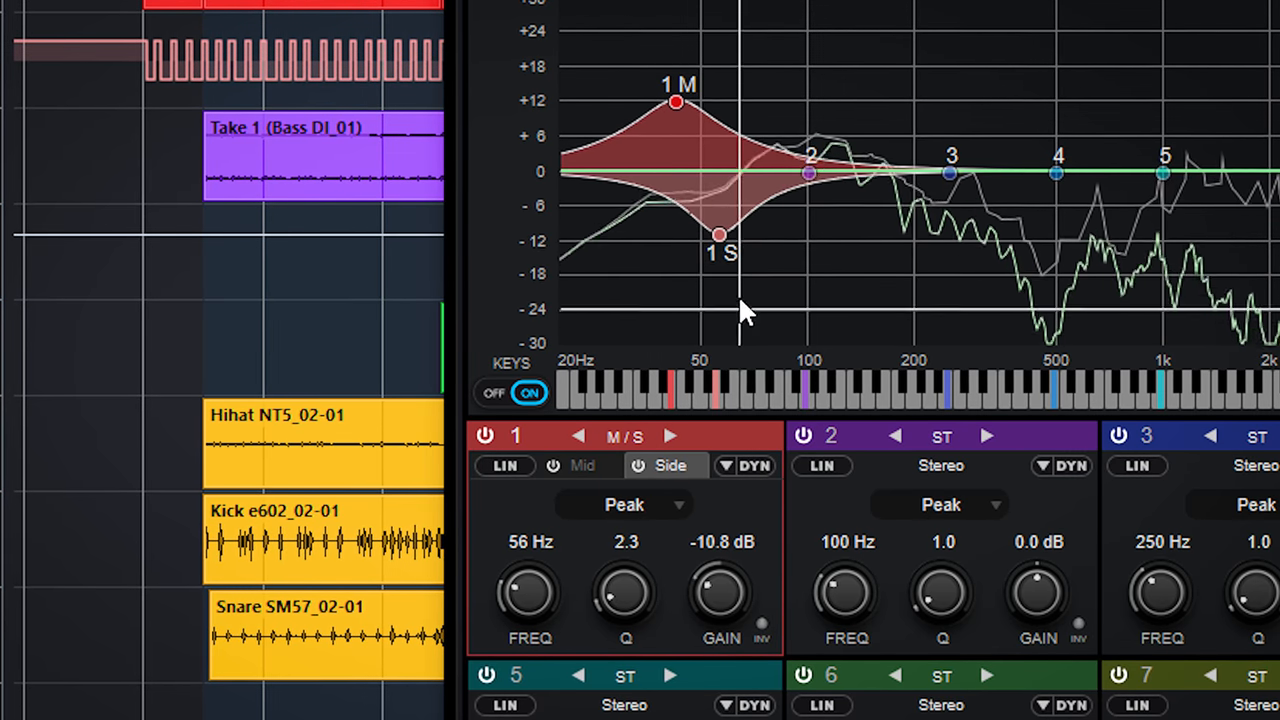
{"action": "left_click_drag", "start_coordinate": [718, 232], "coordinate": [702, 248]}
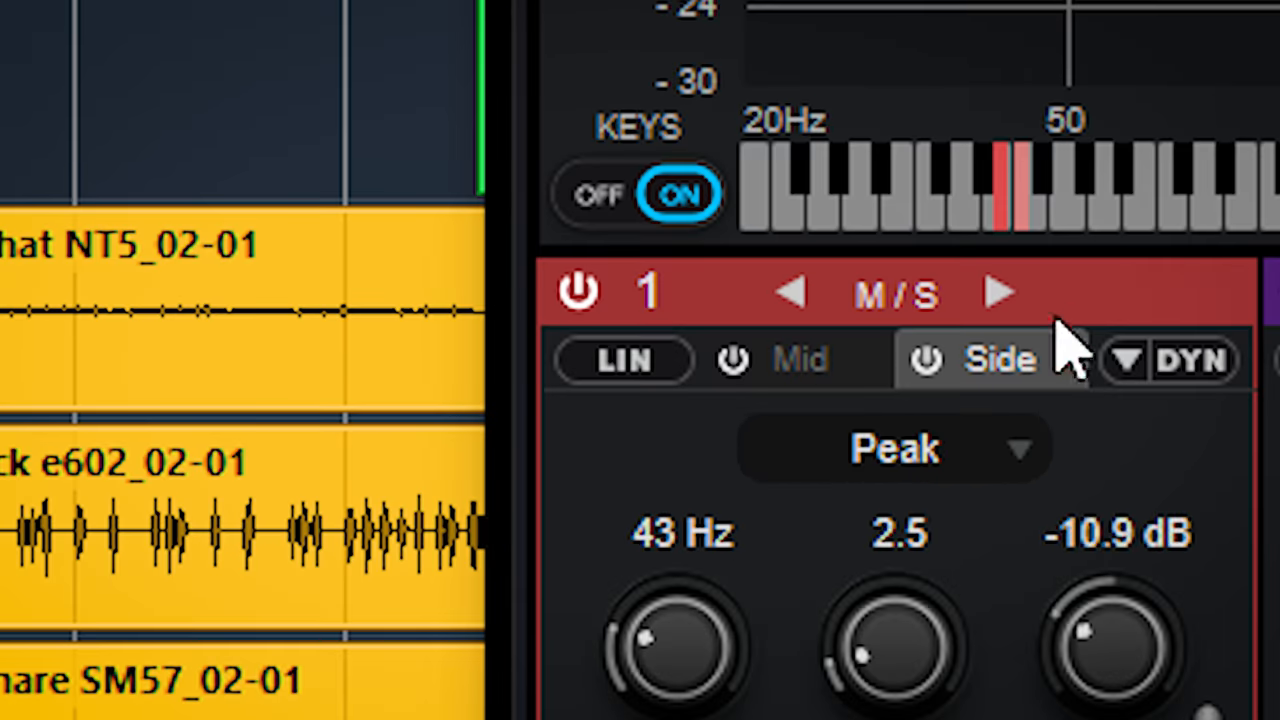
{"action": "mouse_move", "coordinate": [624, 360]}
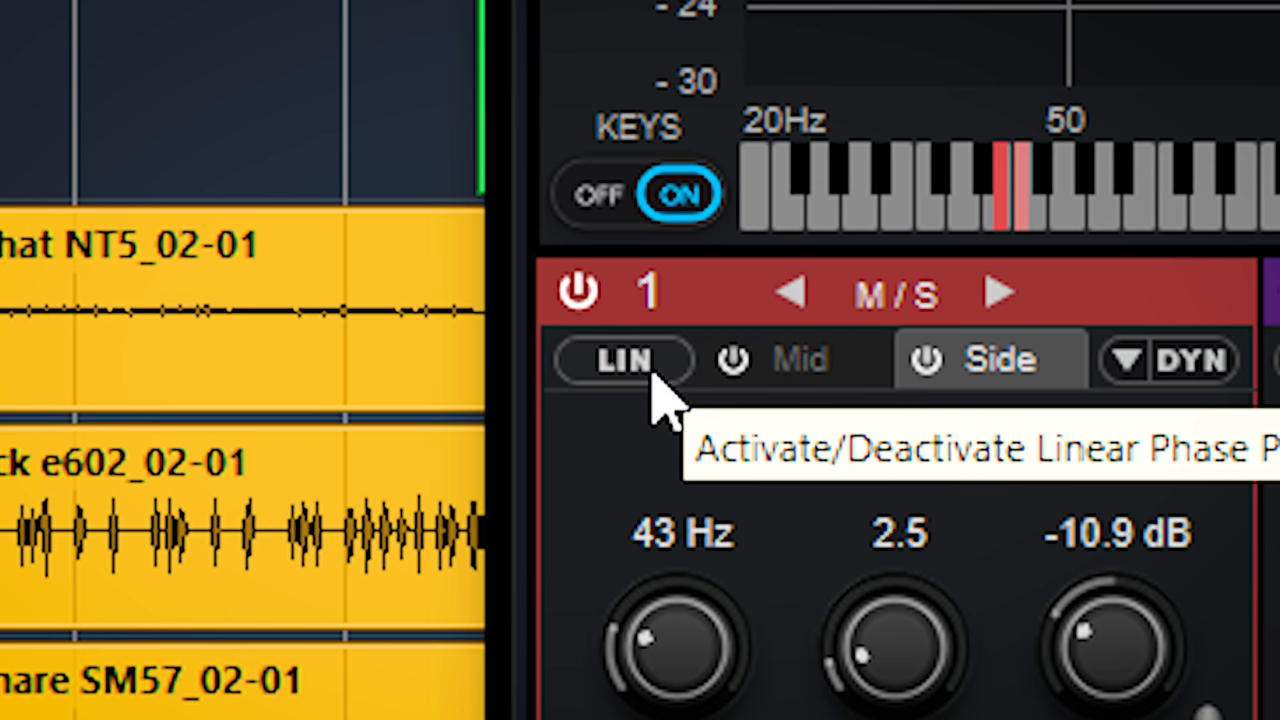
{"action": "left_click", "coordinate": [620, 360]}
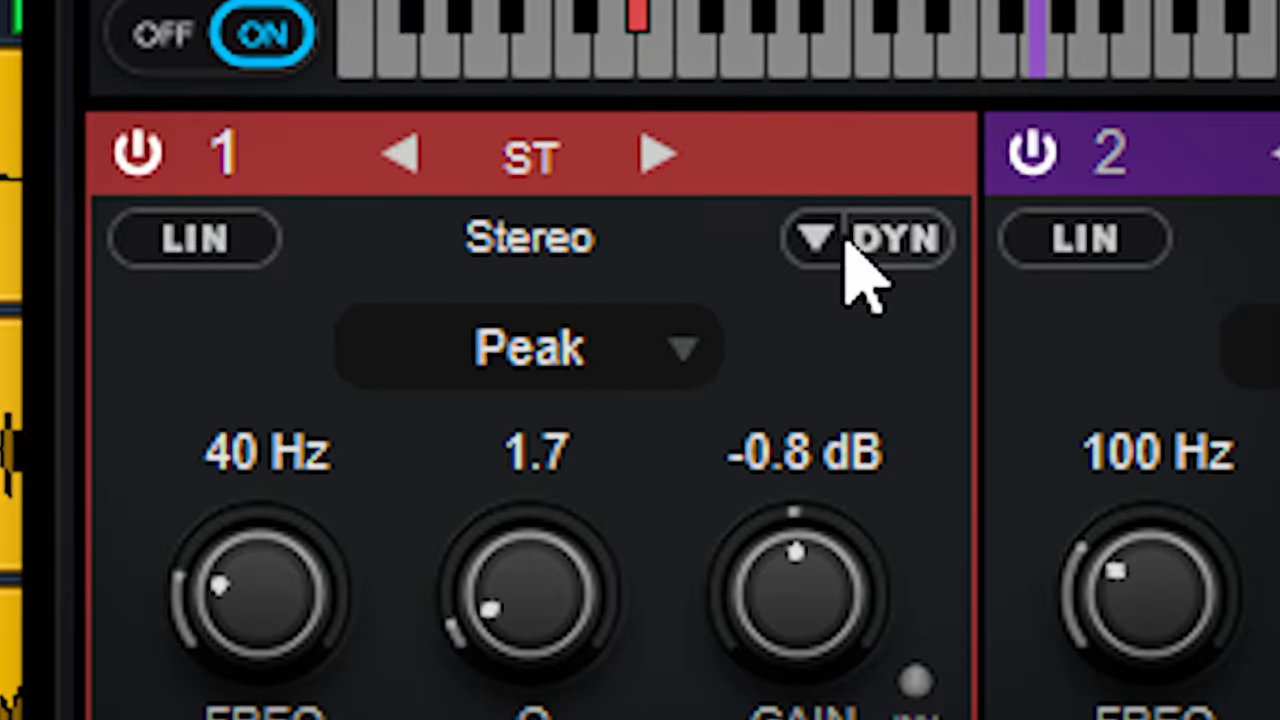
Enable DYN on band 1 and lower its threshold to -25 dB at ratio 2.00
{"action": "left_click", "coordinate": [896, 238]}
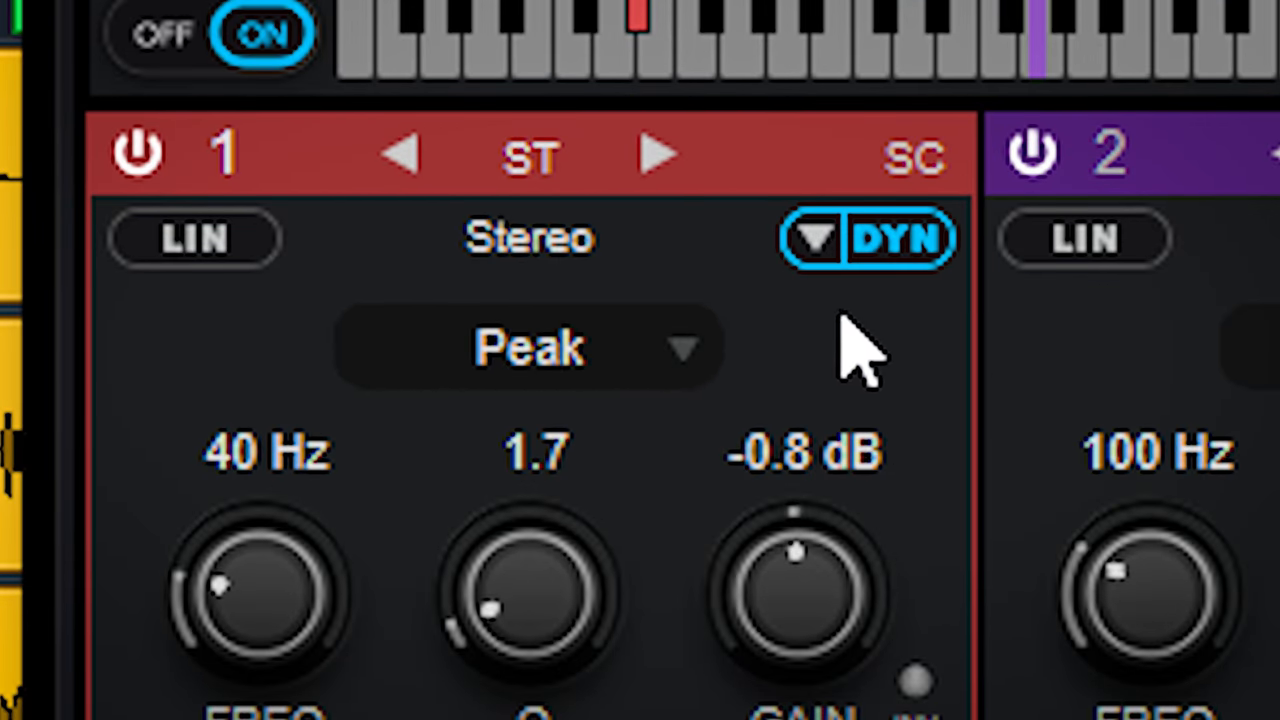
{"action": "left_click", "coordinate": [896, 238]}
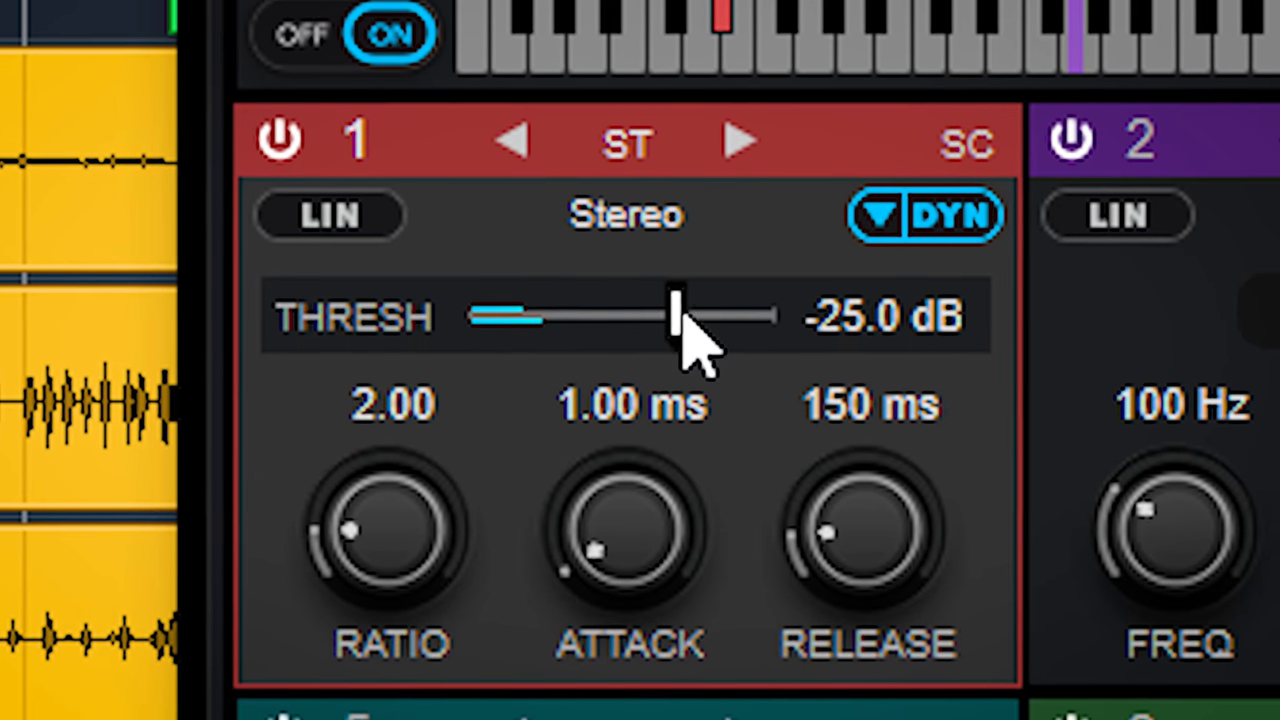
{"action": "left_click_drag", "start_coordinate": [680, 316], "coordinate": [480, 318]}
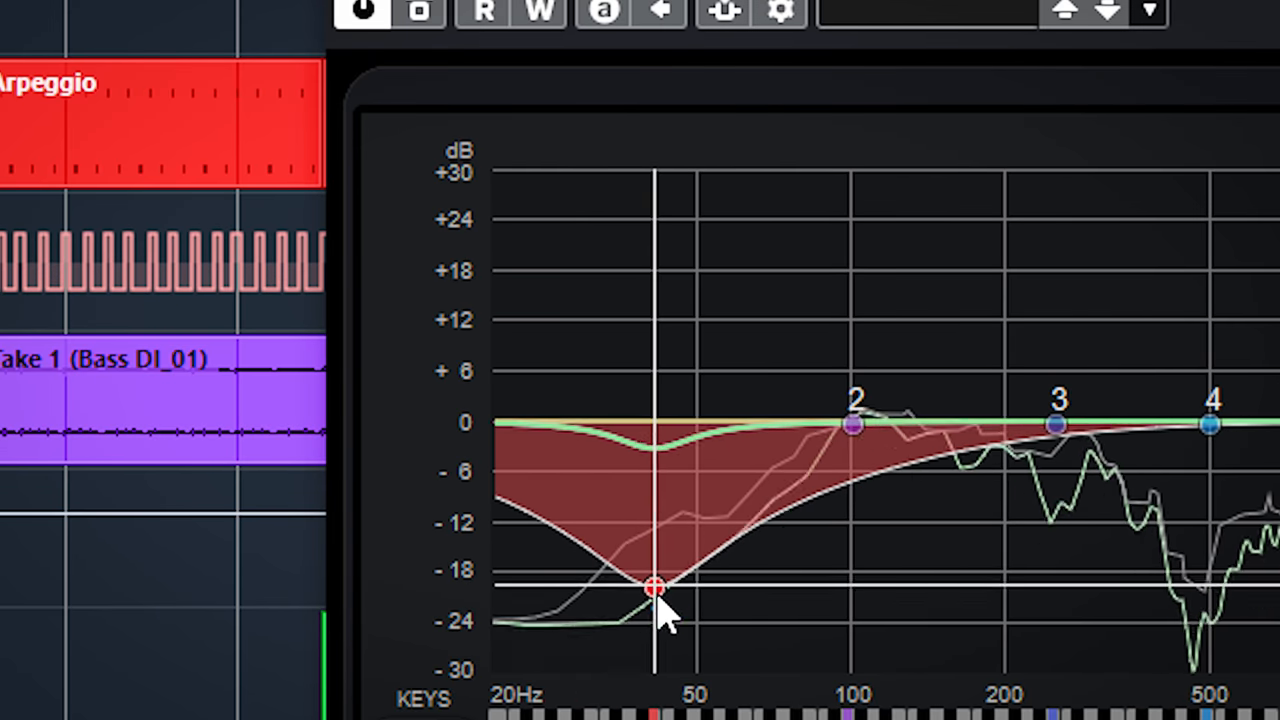
Deepen band 1's cut in the graph and bring up its detailed dynamics editor
{"action": "left_click_drag", "start_coordinate": [656, 588], "coordinate": [650, 244]}
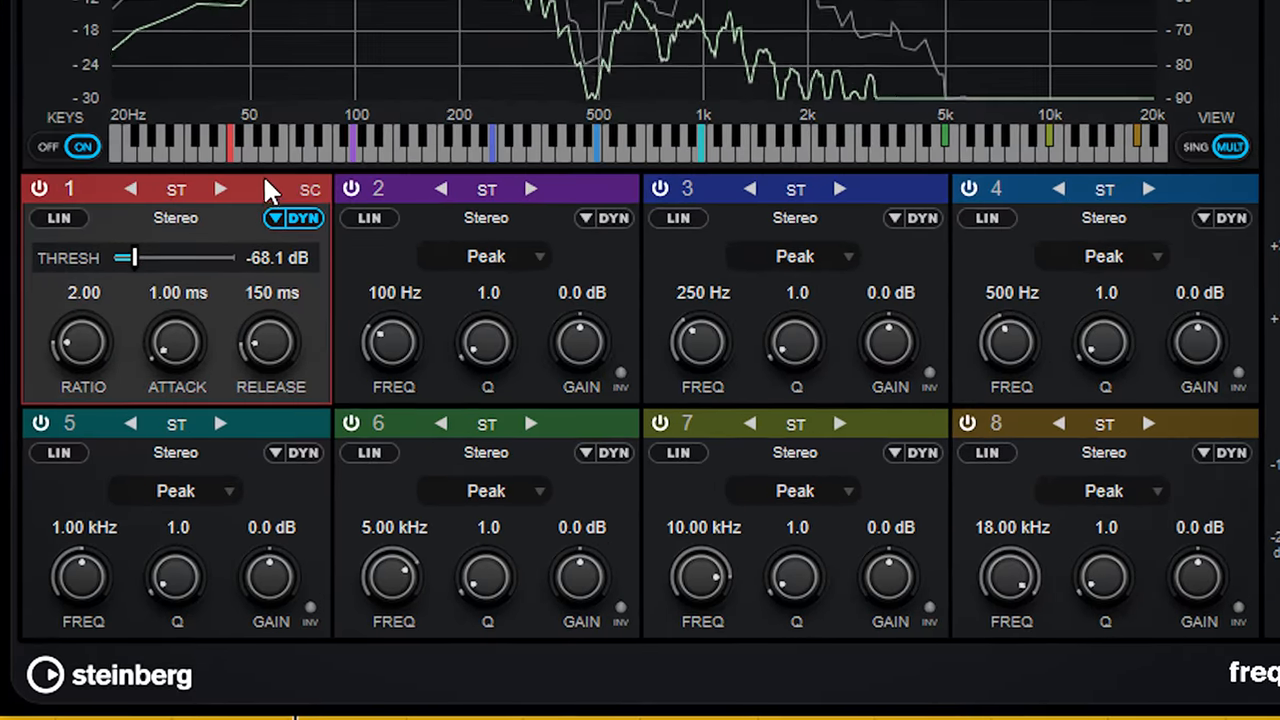
{"action": "left_click", "coordinate": [70, 188]}
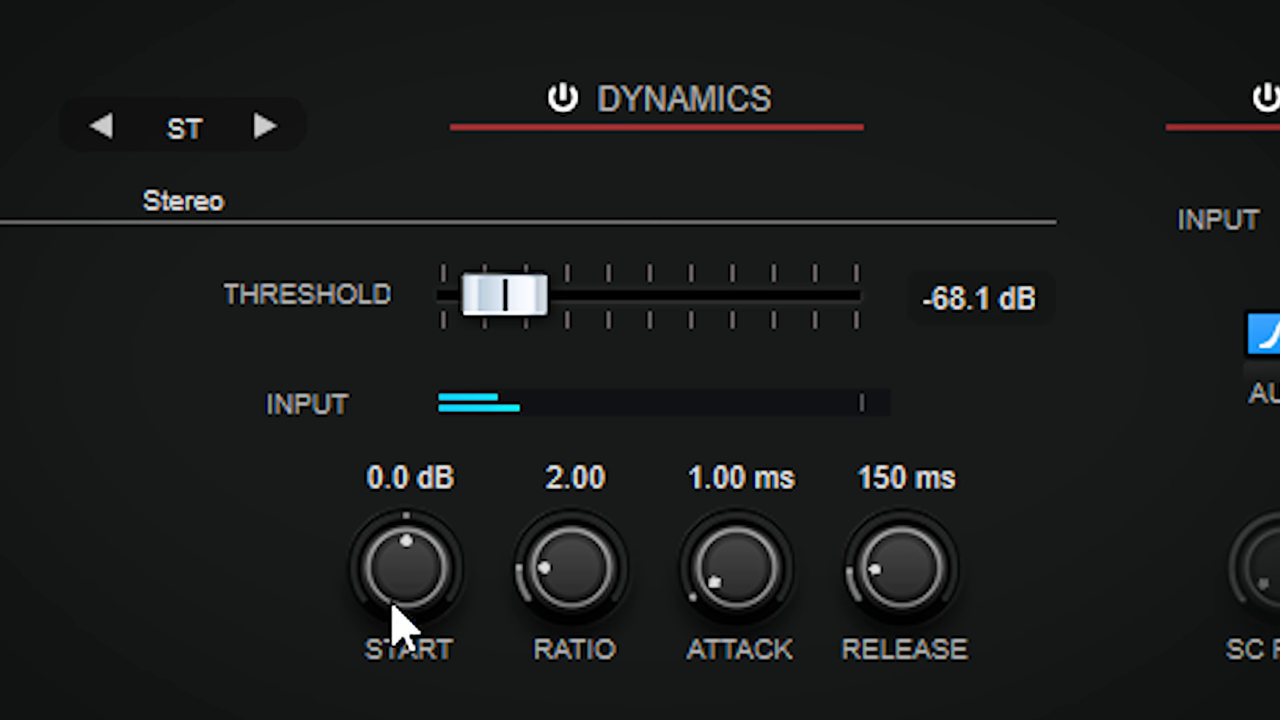
Set band 1's start gain to -0.2 dB and threshold to about -67.2 dB, then cycle its stereo mode
{"action": "left_click_drag", "start_coordinate": [404, 616], "coordinate": [430, 470]}
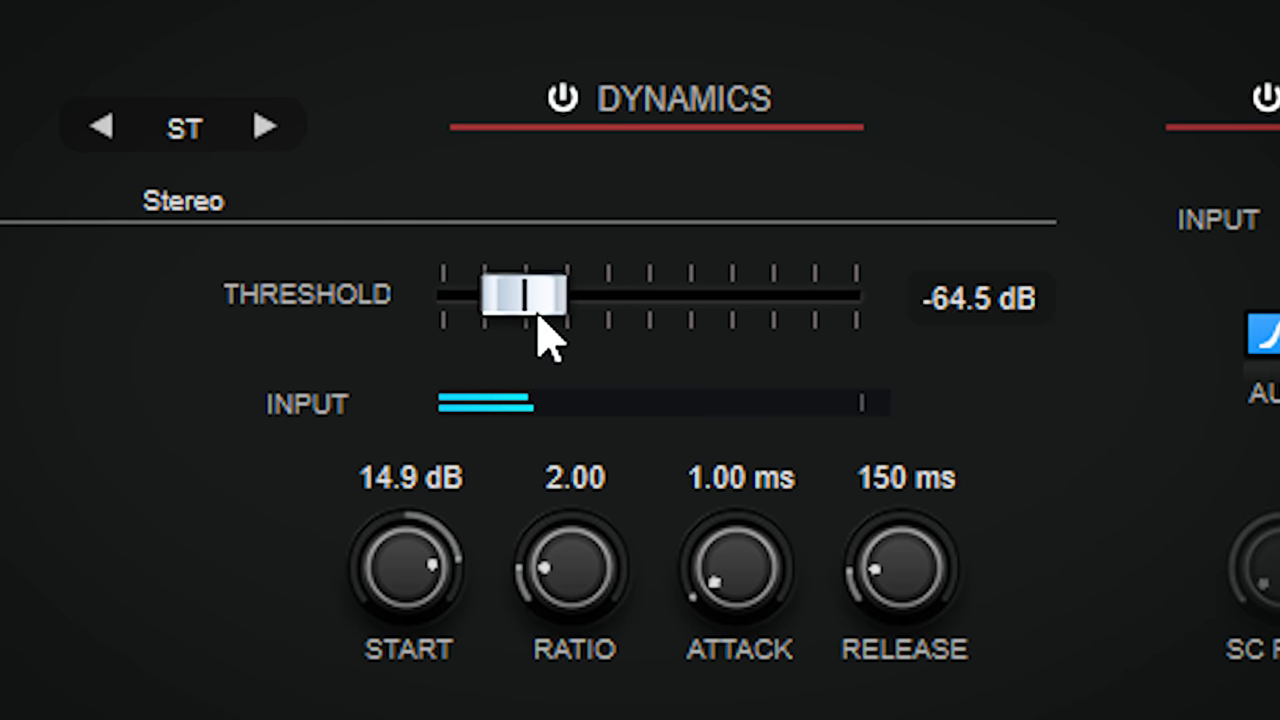
{"action": "left_click_drag", "start_coordinate": [410, 564], "coordinate": [418, 610]}
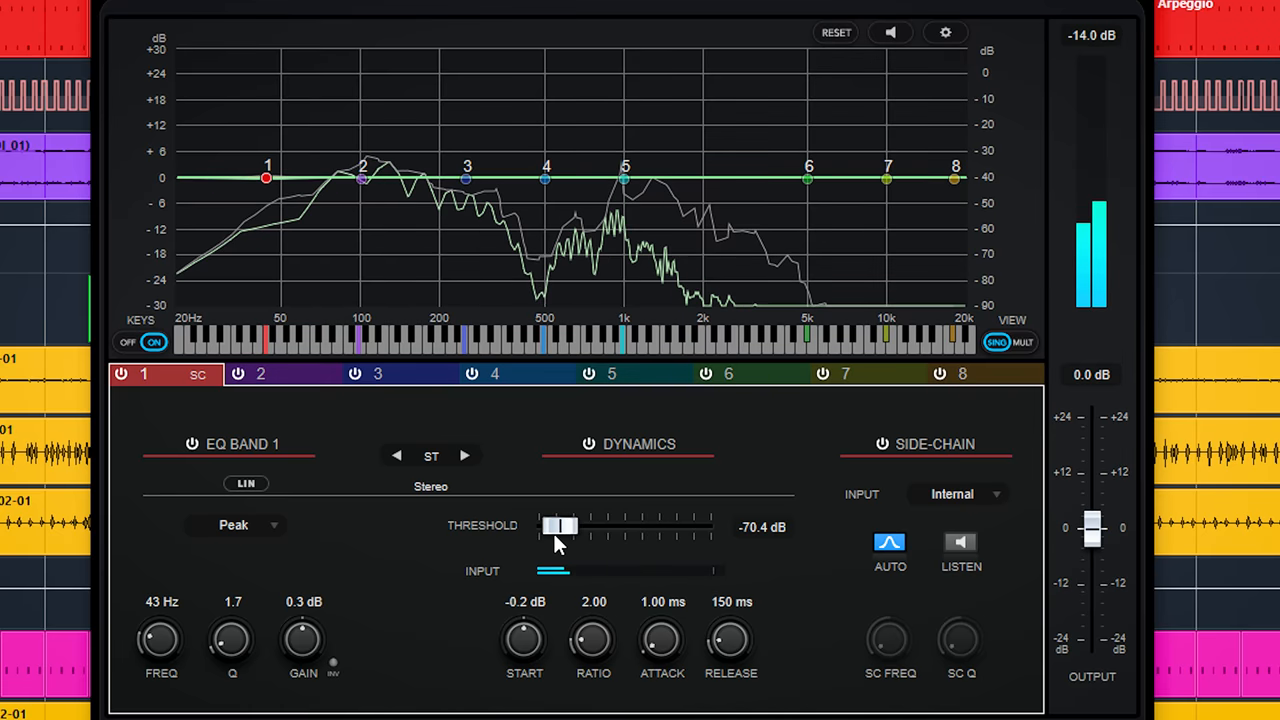
{"action": "left_click_drag", "start_coordinate": [556, 528], "coordinate": [570, 528]}
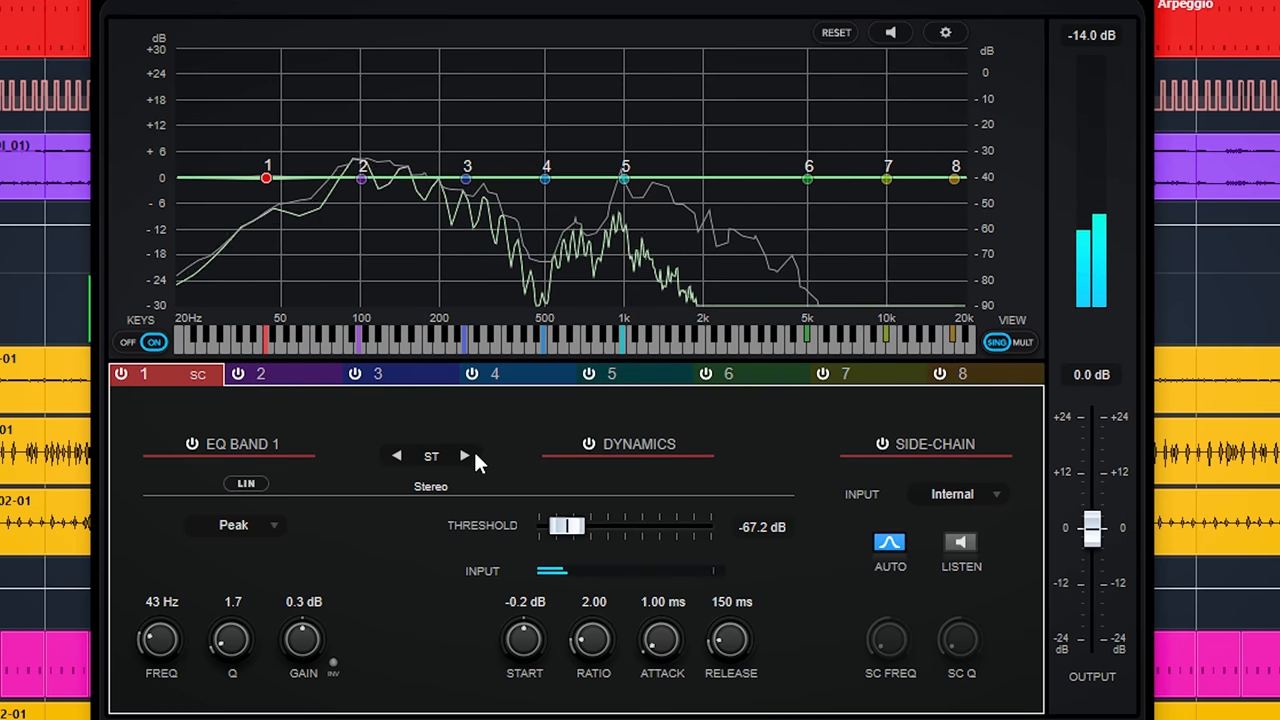
{"action": "left_click", "coordinate": [464, 456]}
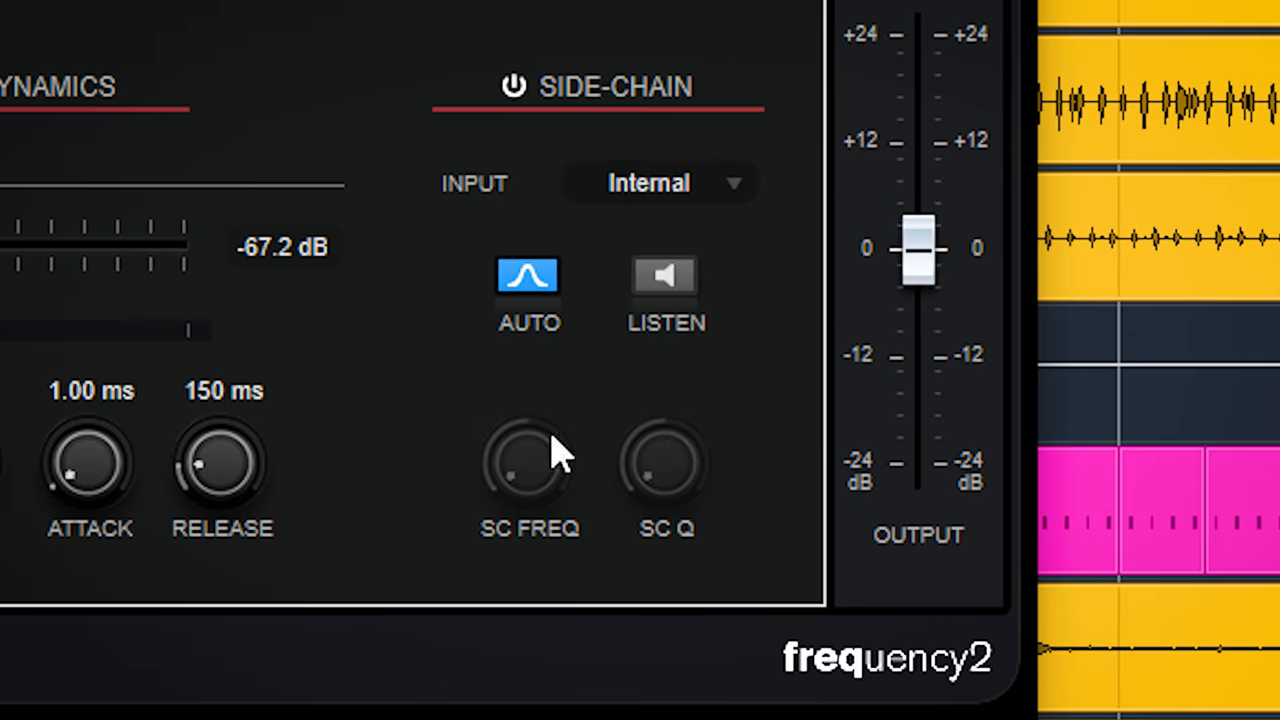
Select Side-Chain 1 as band 1's input and boost its peak to 10.6 dB at 56 Hz
{"action": "left_click", "coordinate": [658, 182]}
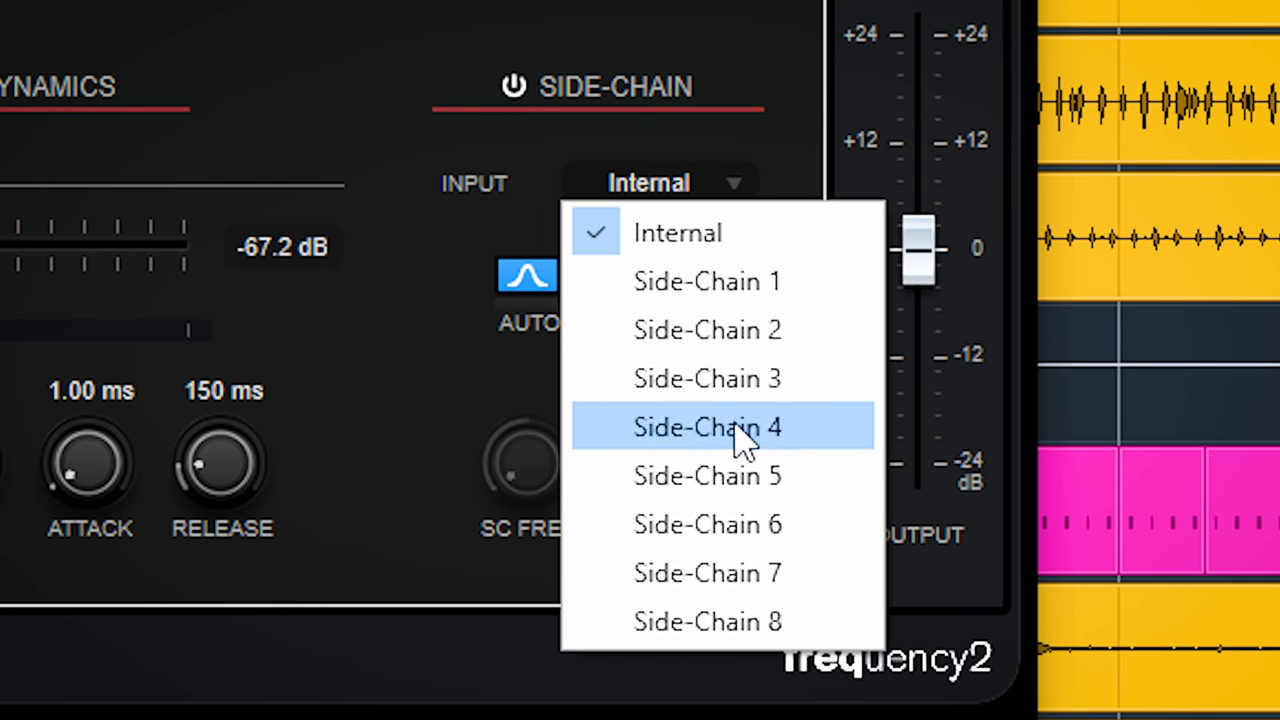
{"action": "mouse_move", "coordinate": [708, 280]}
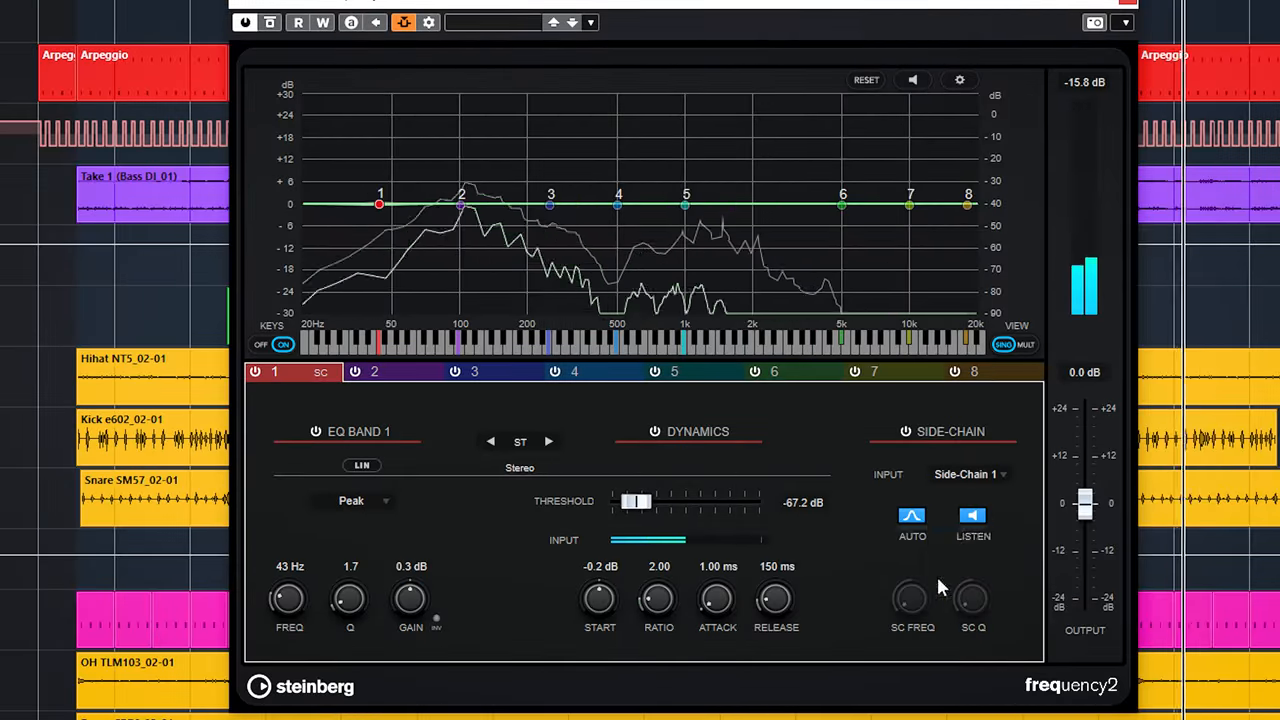
{"action": "left_click_drag", "start_coordinate": [378, 204], "coordinate": [404, 164]}
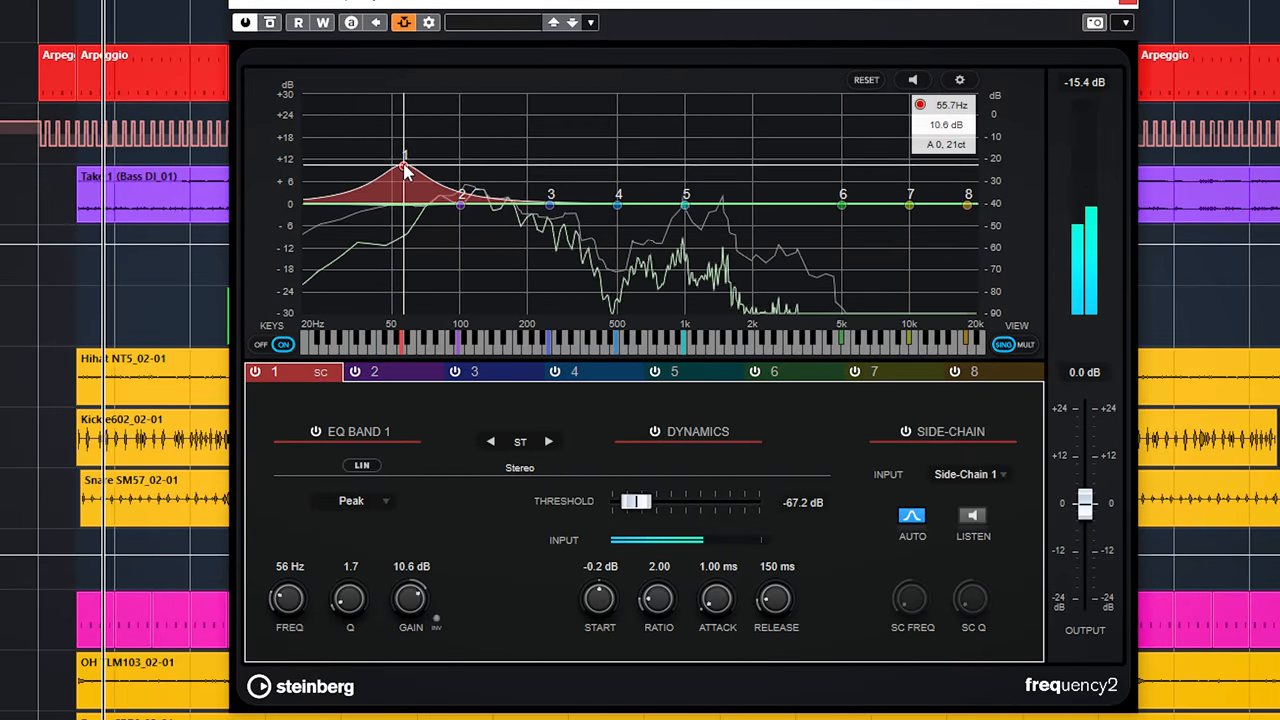